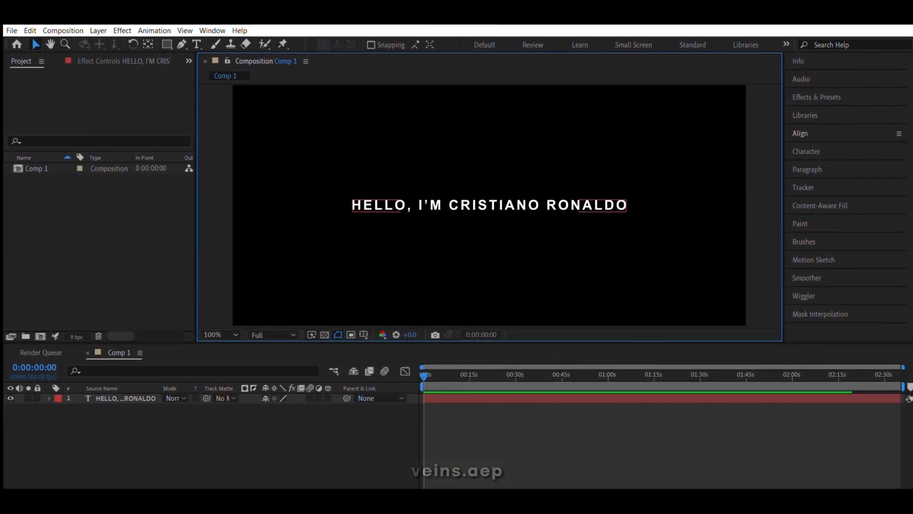
- Search Effects & Presets and select Deep Glow under Plugin Everything
{"action": "type", "text": "fade"}
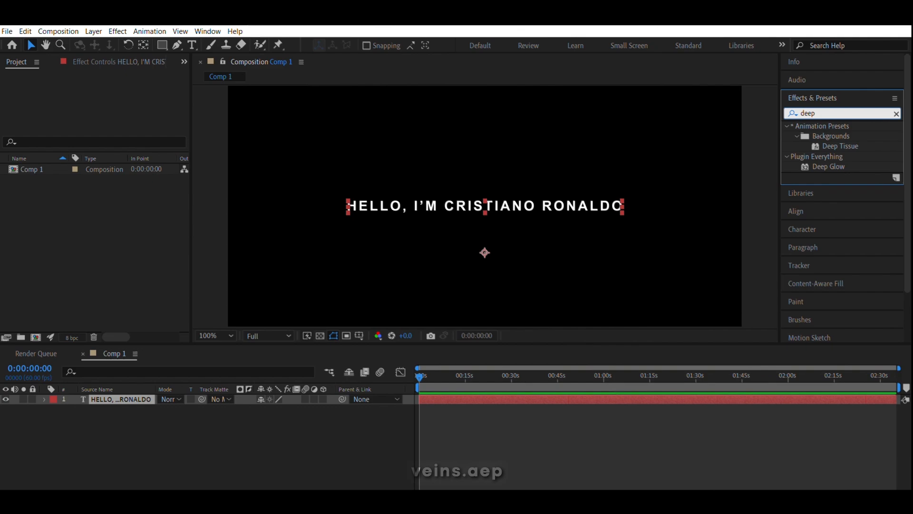
{"action": "left_click", "coordinate": [834, 166]}
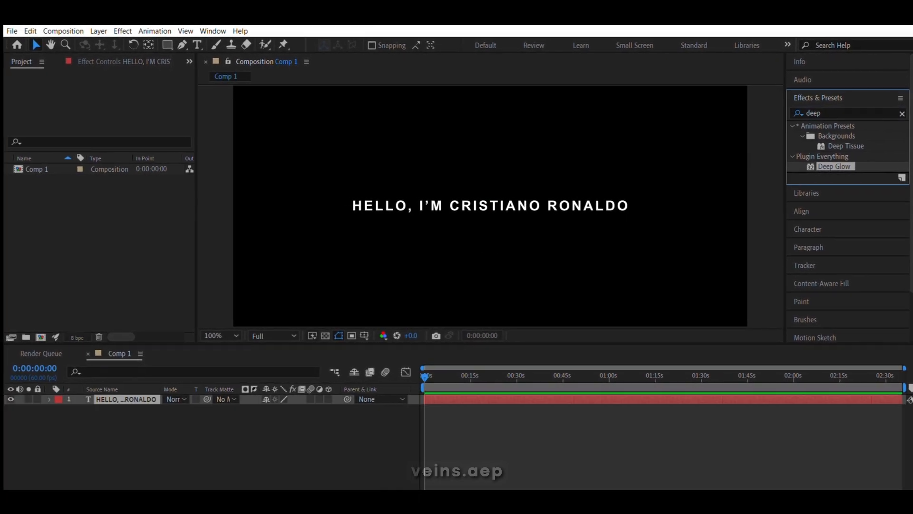
- Apply Deep Glow to the title with Unmult on, radius 400 and exposure 0.70
{"action": "double_click", "coordinate": [827, 164]}
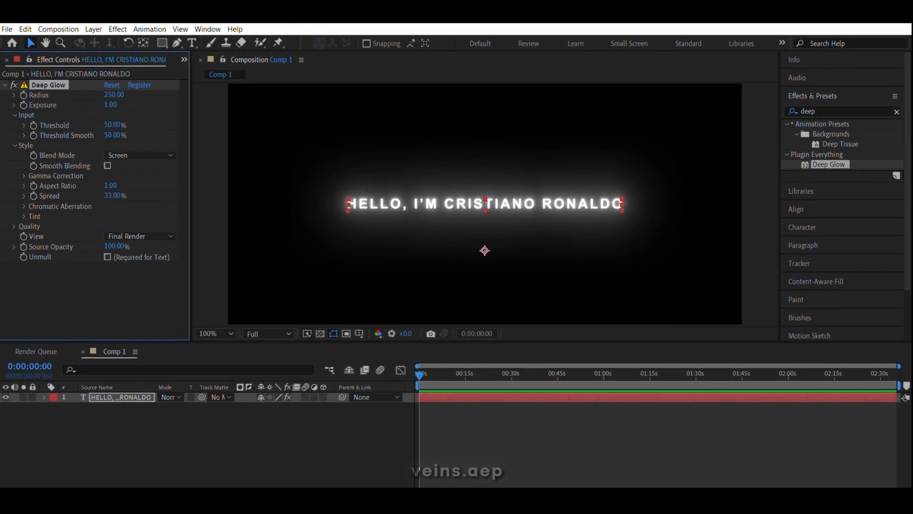
{"action": "left_click", "coordinate": [107, 257]}
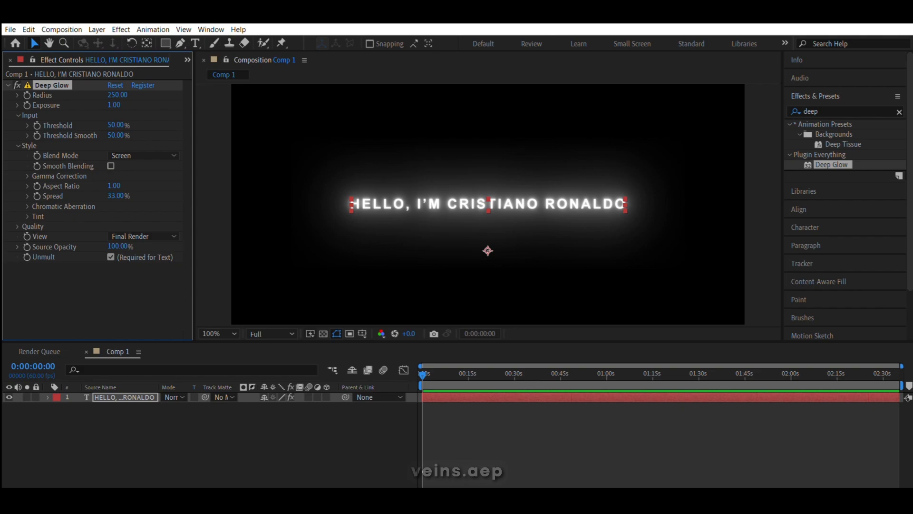
{"action": "left_click", "coordinate": [117, 95]}
{"action": "type", "text": "400"}
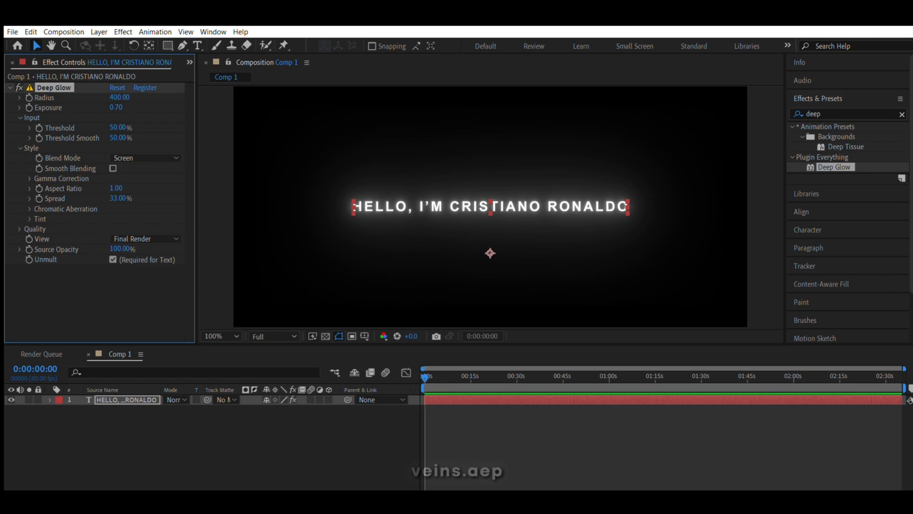
{"action": "type", "text": "drop shado"}
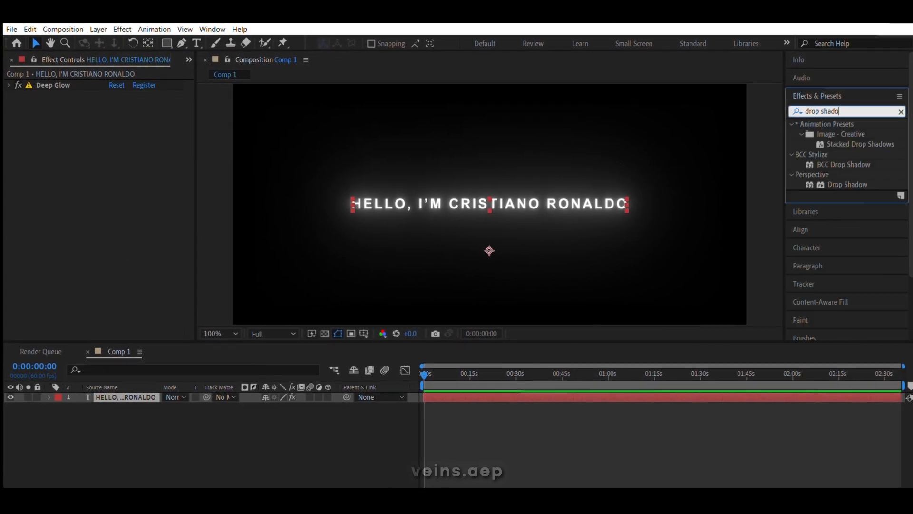
- Apply Perspective > Drop Shadow twice, adding Drop Shadow and Drop Shadow 2
{"action": "double_click", "coordinate": [845, 185]}
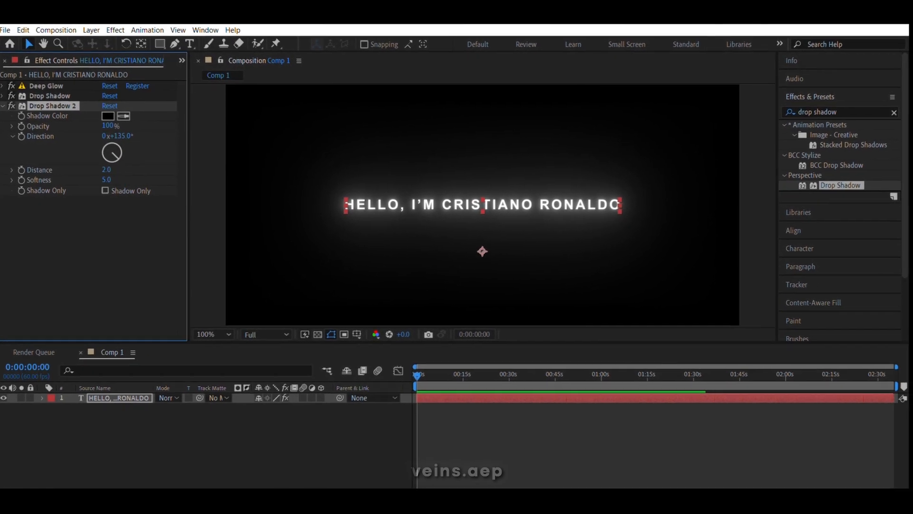
{"action": "left_click", "coordinate": [5, 106]}
{"action": "type", "text": "bevel"}
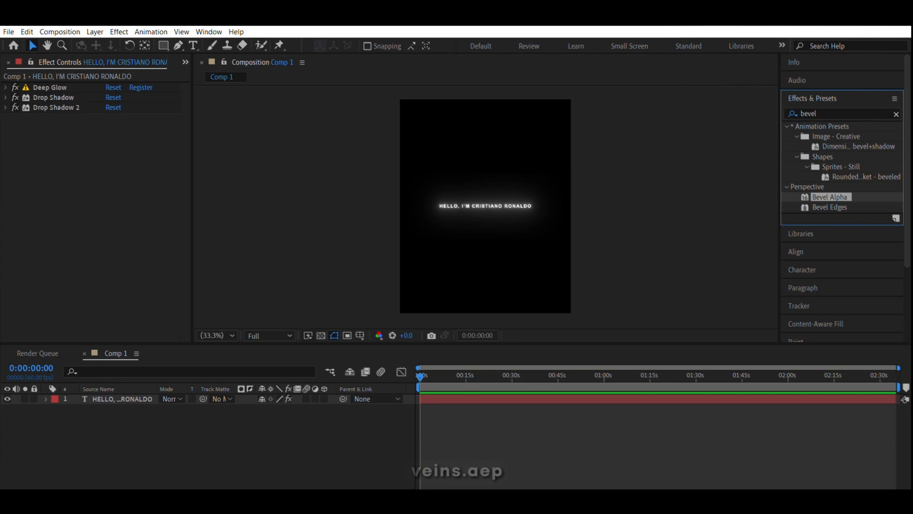
- Apply Bevel Alpha to the title and color 'CRISTIANO RONALDO' red
{"action": "double_click", "coordinate": [831, 195]}
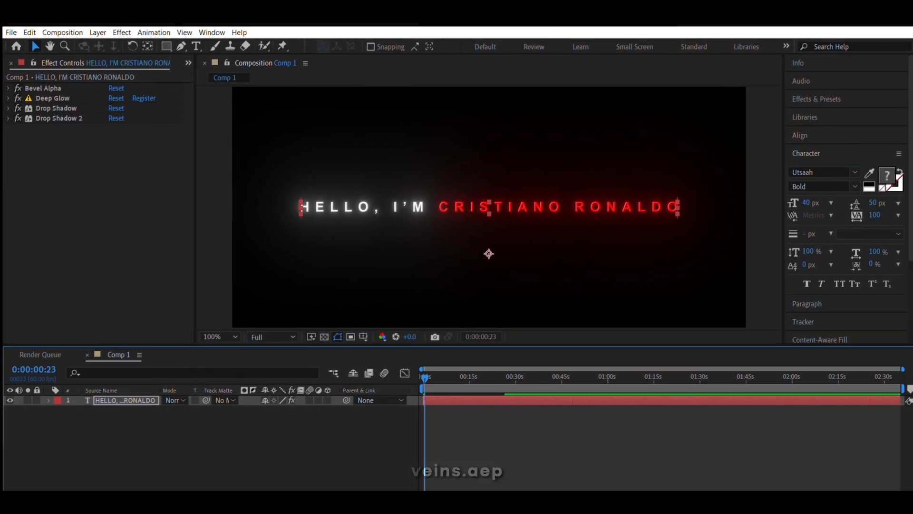
- Replace the 'bevel' search with 'fade' to list the text Animate In presets
{"action": "type", "text": "bevel"}
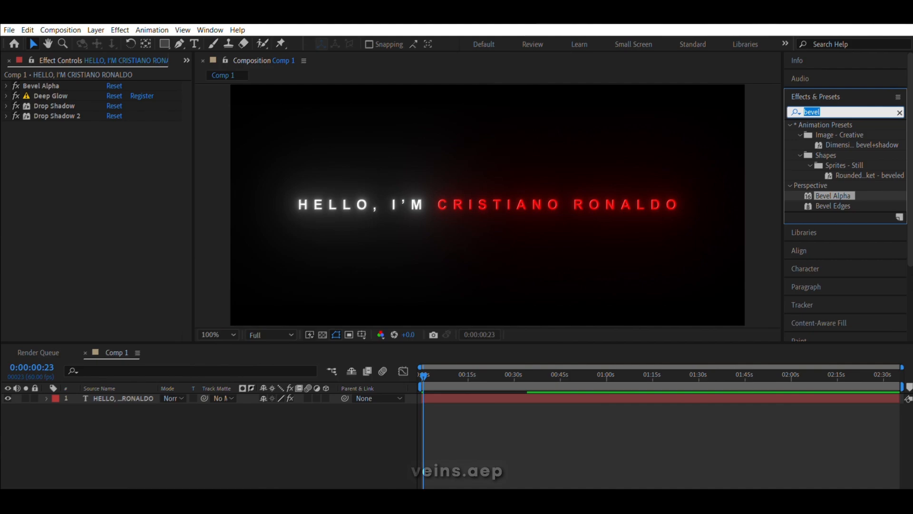
{"action": "type", "text": "fade"}
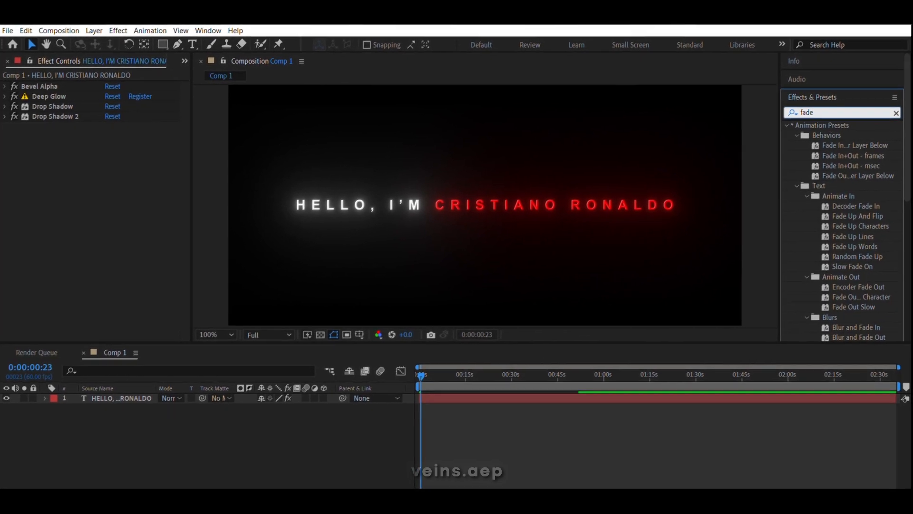